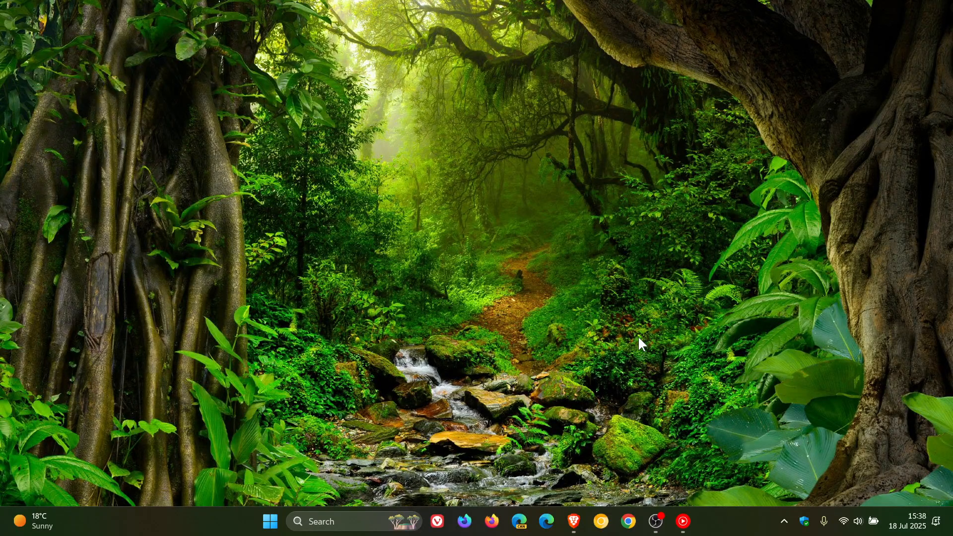
{"action": "mouse_move", "coordinate": [572, 522]}
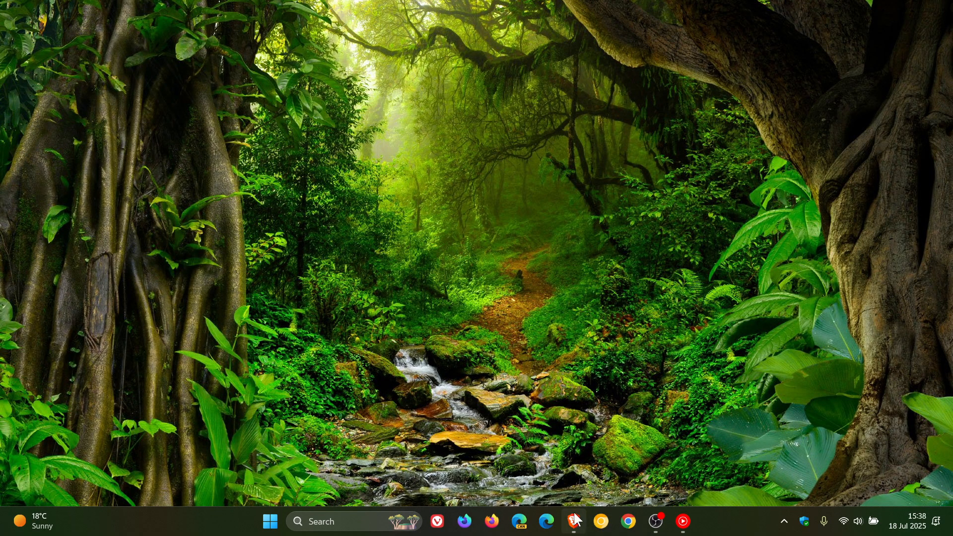
Step: Bring up the Brave window with the static analysis requirement post and scroll to its introduction
{"action": "left_click", "coordinate": [572, 522]}
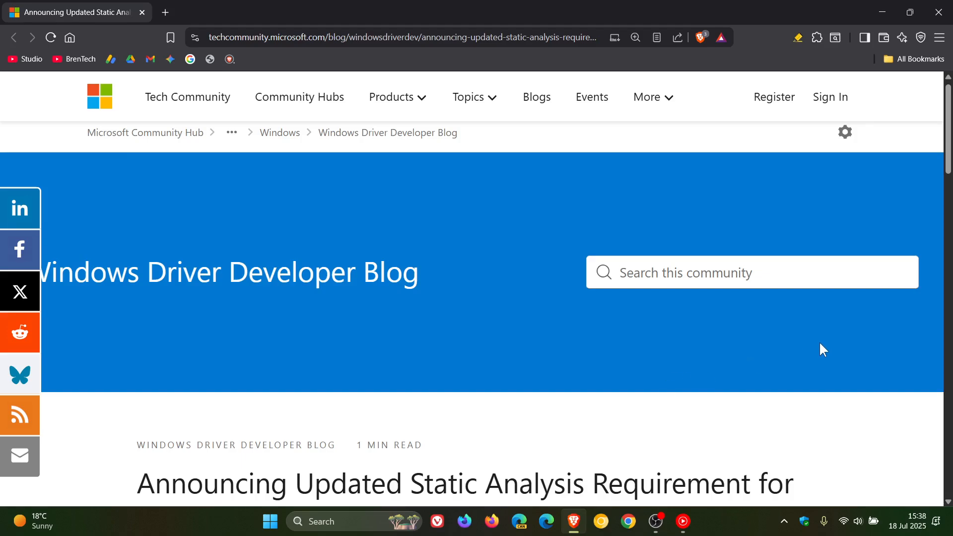
{"action": "scroll", "scroll_direction": "down", "scroll_amount": 3}
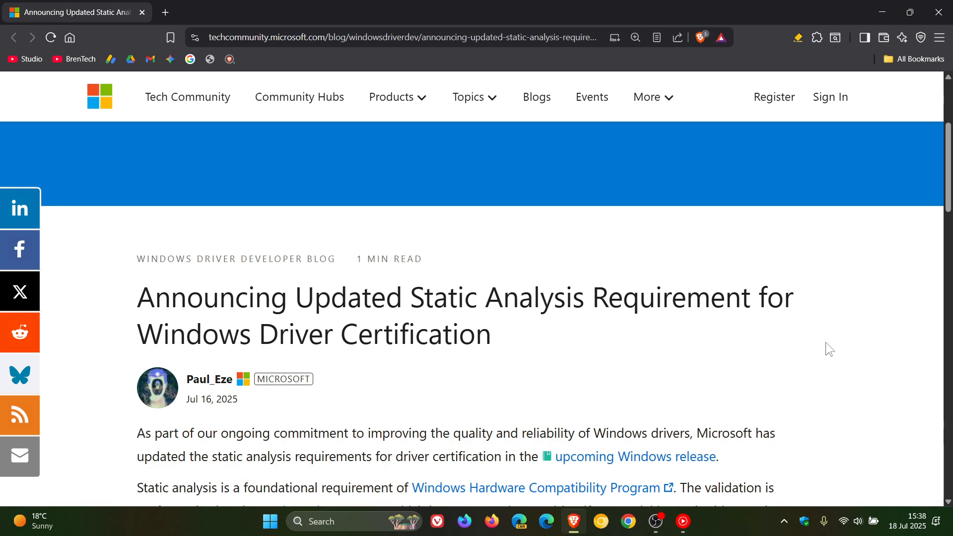
{"action": "mouse_move", "coordinate": [678, 358]}
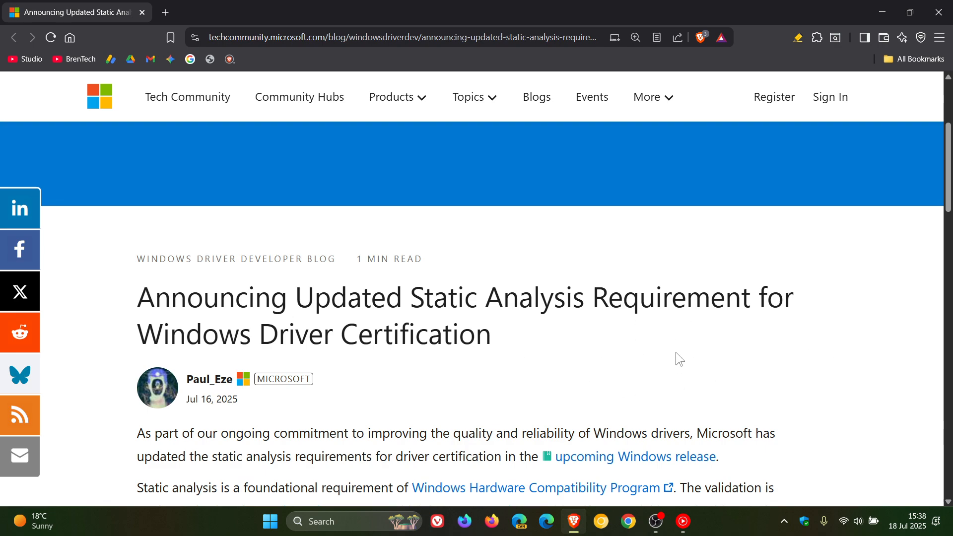
{"action": "mouse_move", "coordinate": [668, 371]}
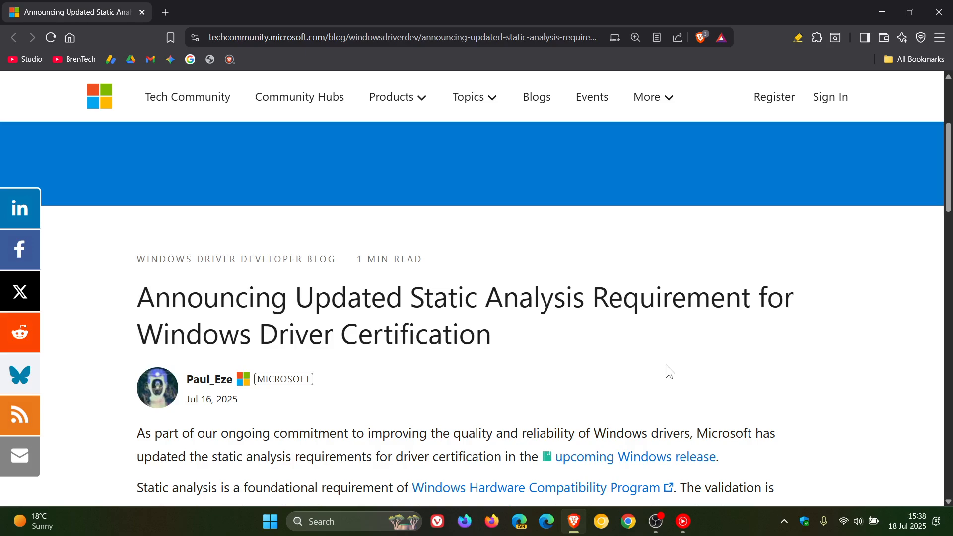
{"action": "scroll", "scroll_direction": "down", "scroll_amount": 3}
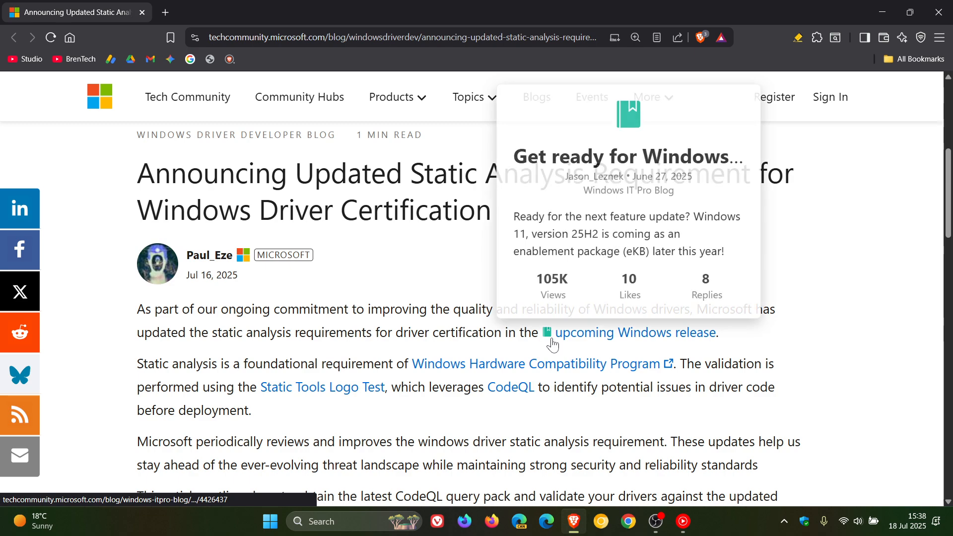
{"action": "mouse_move", "coordinate": [668, 349]}
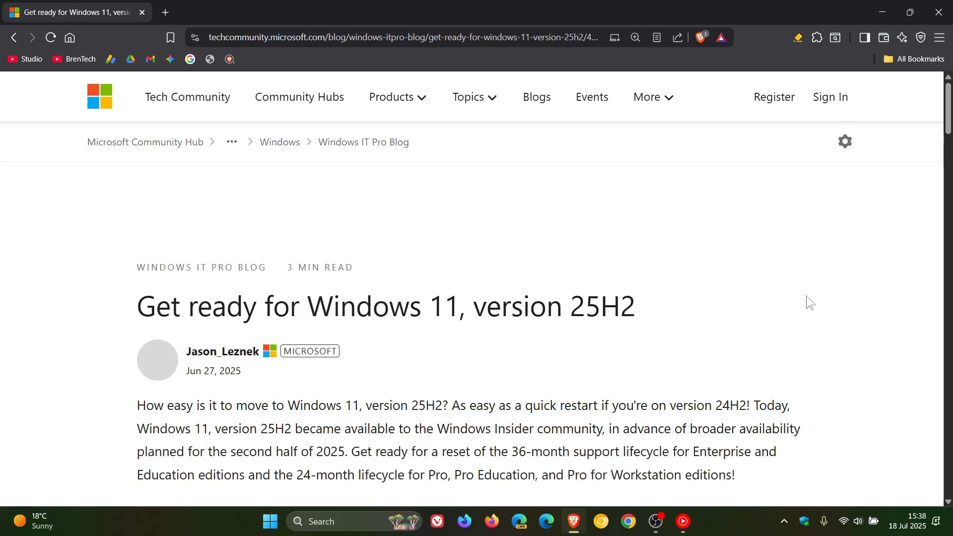
Step: Scroll down through the 'Get ready for Windows 11, version 25H2' article
{"action": "scroll", "scroll_direction": "down", "scroll_amount": 3}
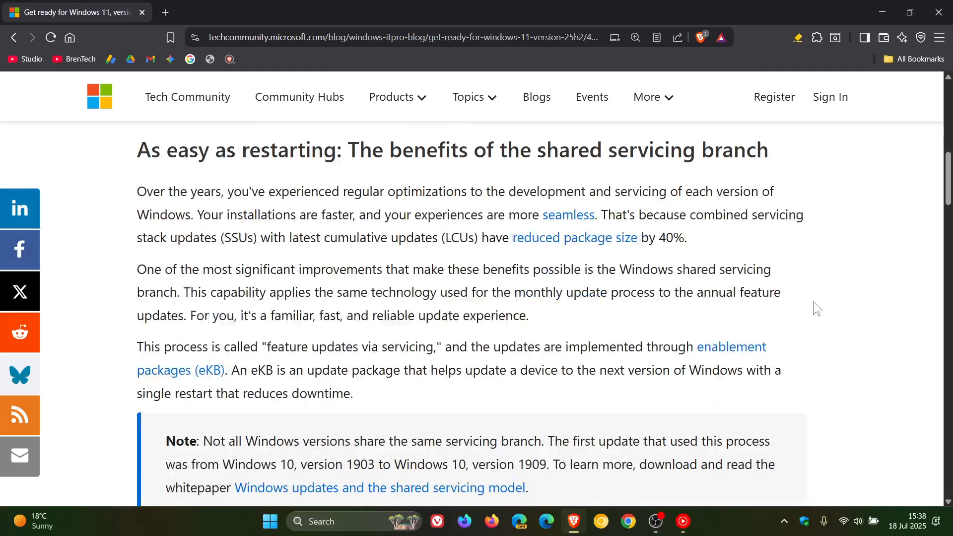
{"action": "scroll", "scroll_direction": "down", "scroll_amount": 3}
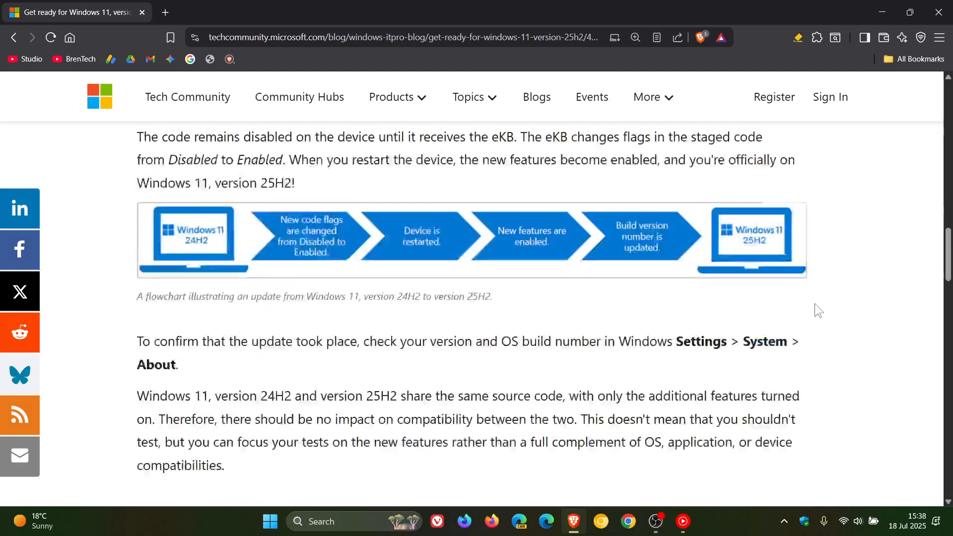
{"action": "scroll", "scroll_direction": "down", "scroll_amount": 3}
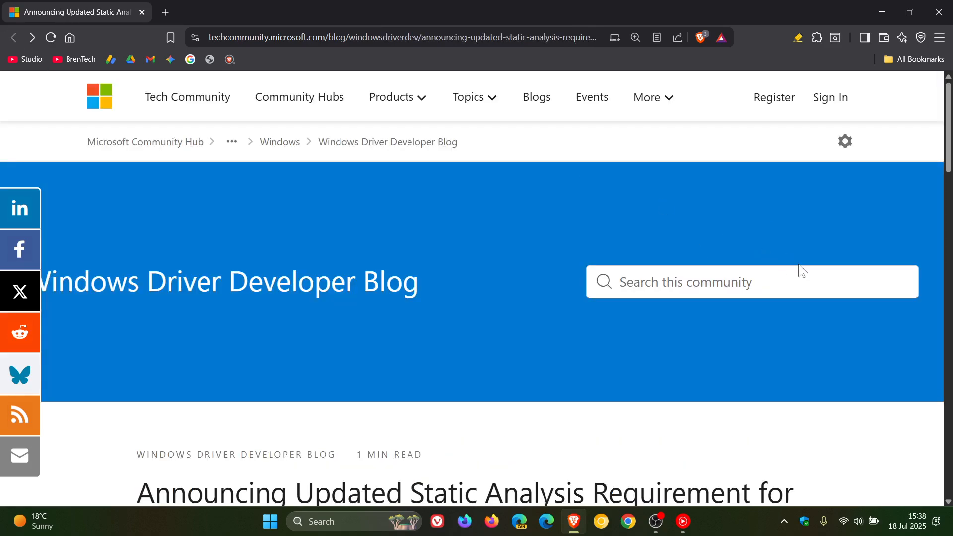
{"action": "mouse_move", "coordinate": [830, 330]}
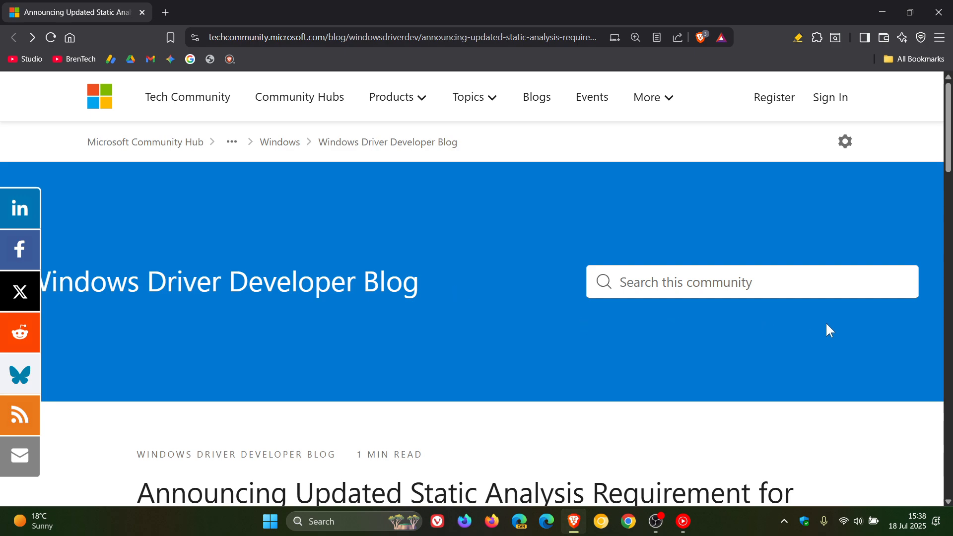
{"action": "mouse_move", "coordinate": [861, 341]}
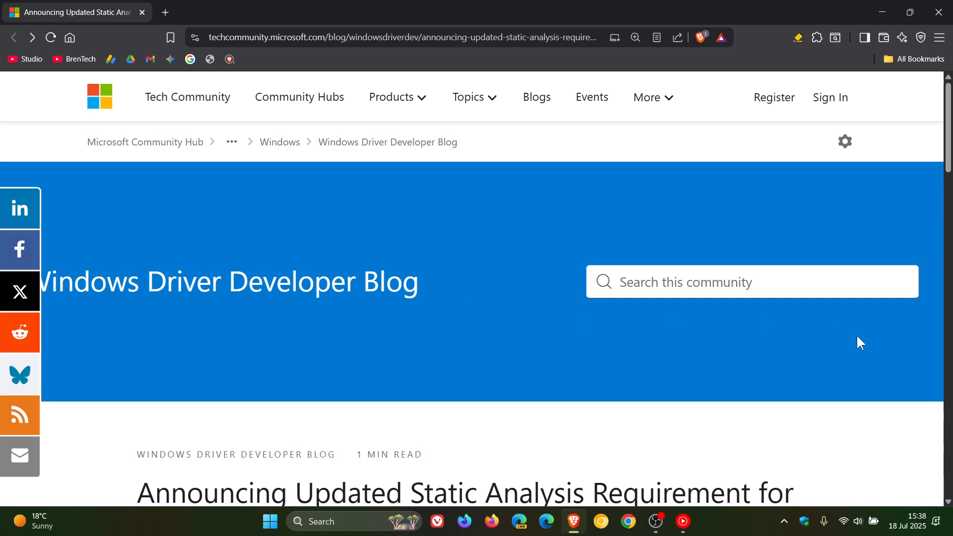
Step: Scroll through the driver certification announcement's title, author and opening paragraphs again
{"action": "scroll", "scroll_direction": "down", "scroll_amount": 3}
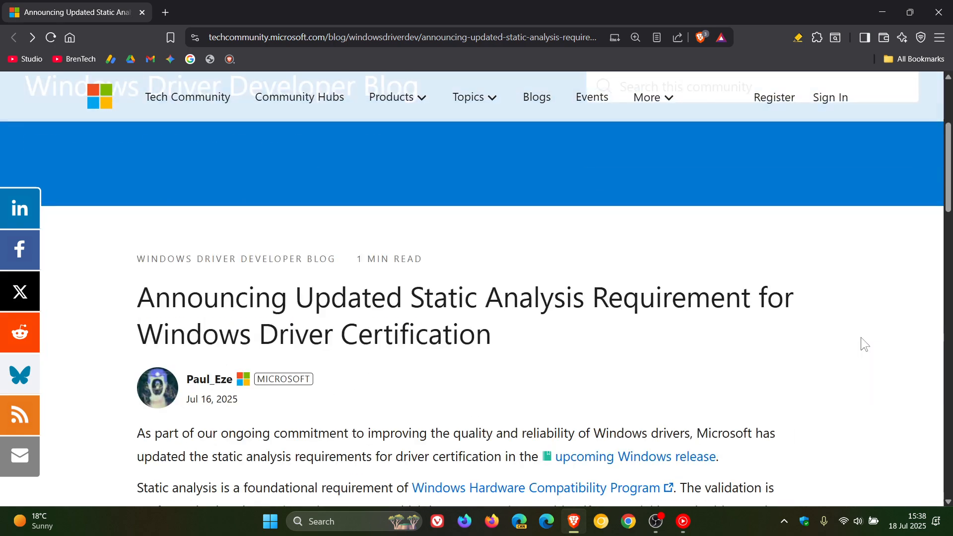
{"action": "scroll", "scroll_direction": "down", "scroll_amount": 3}
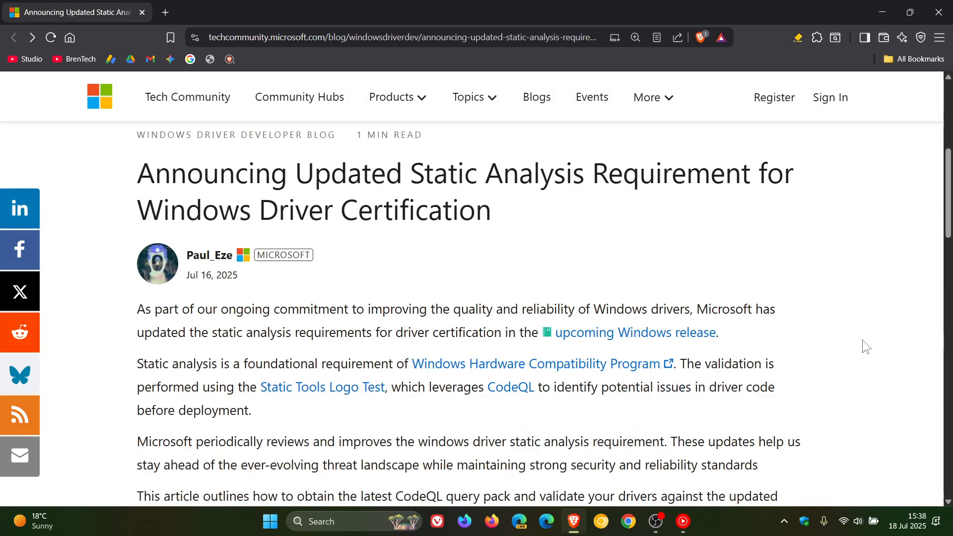
{"action": "mouse_move", "coordinate": [140, 380]}
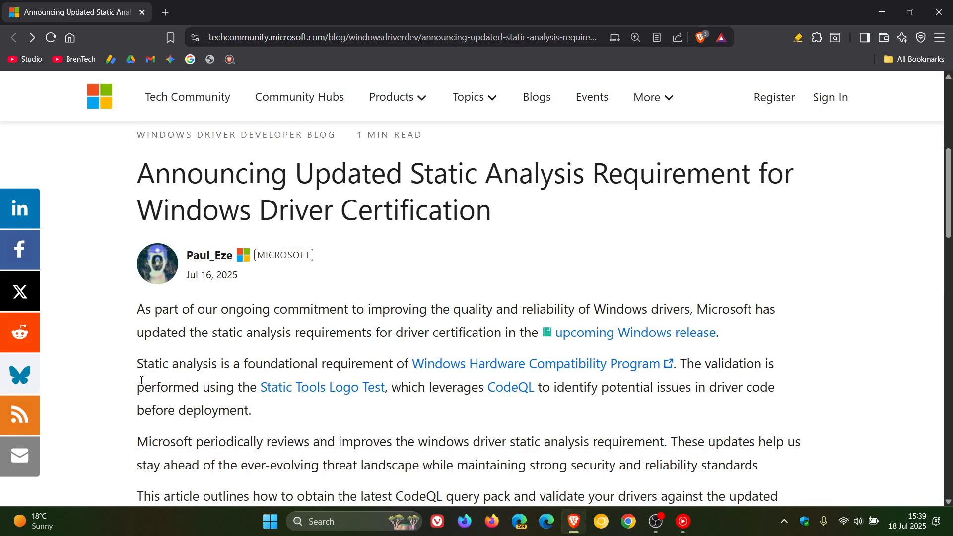
{"action": "left_click_drag", "start_coordinate": [137, 363], "coordinate": [263, 363]}
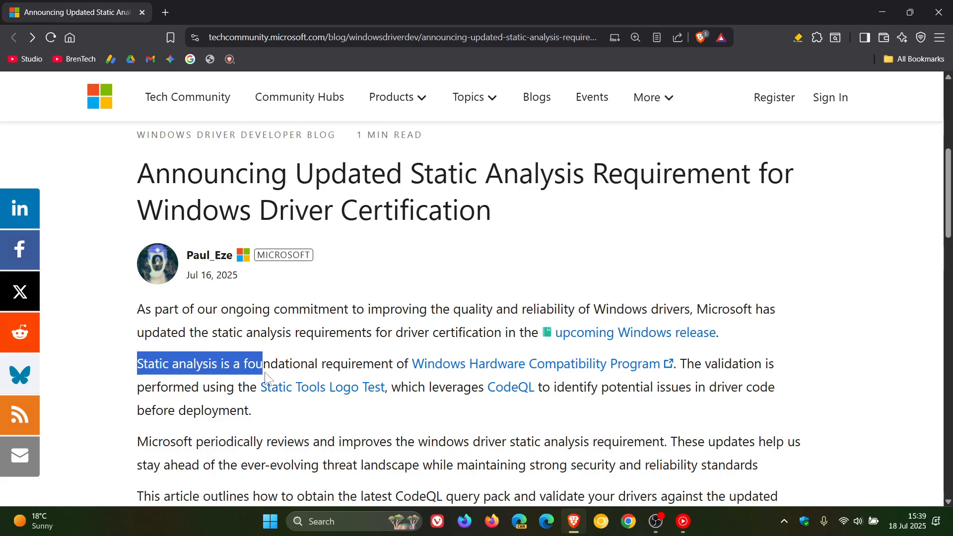
{"action": "left_click_drag", "start_coordinate": [265, 377], "coordinate": [351, 376]}
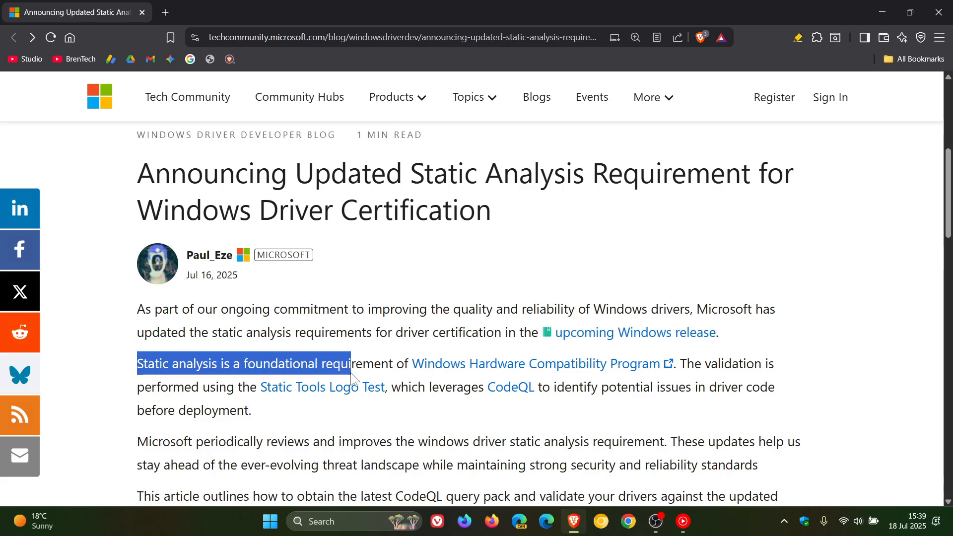
{"action": "left_click_drag", "start_coordinate": [351, 364], "coordinate": [515, 363]}
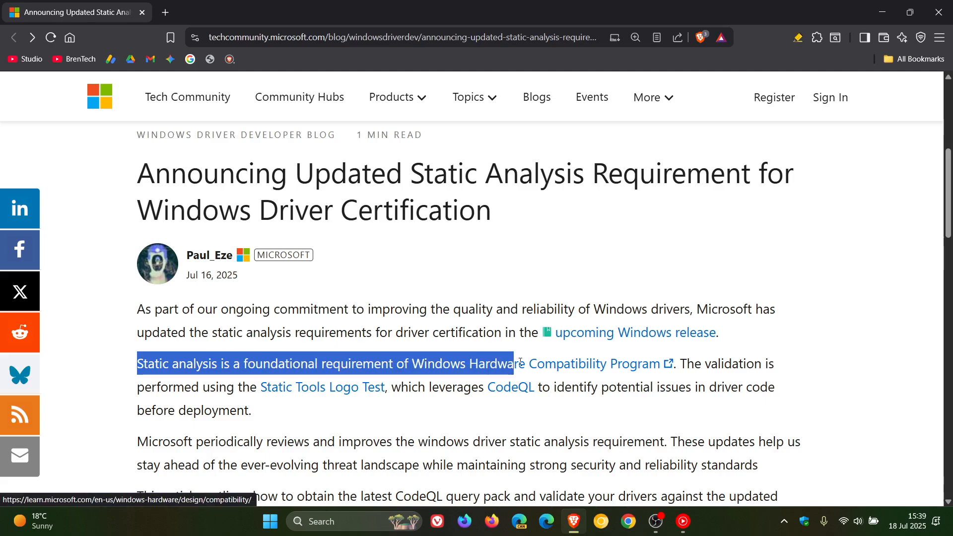
{"action": "left_click_drag", "start_coordinate": [514, 364], "coordinate": [660, 363]}
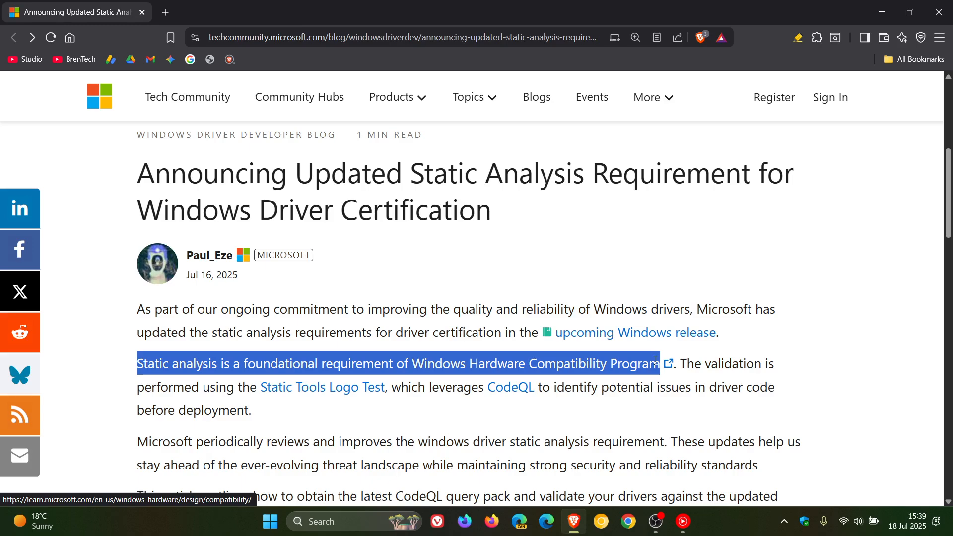
{"action": "left_click_drag", "start_coordinate": [658, 363], "coordinate": [739, 364]}
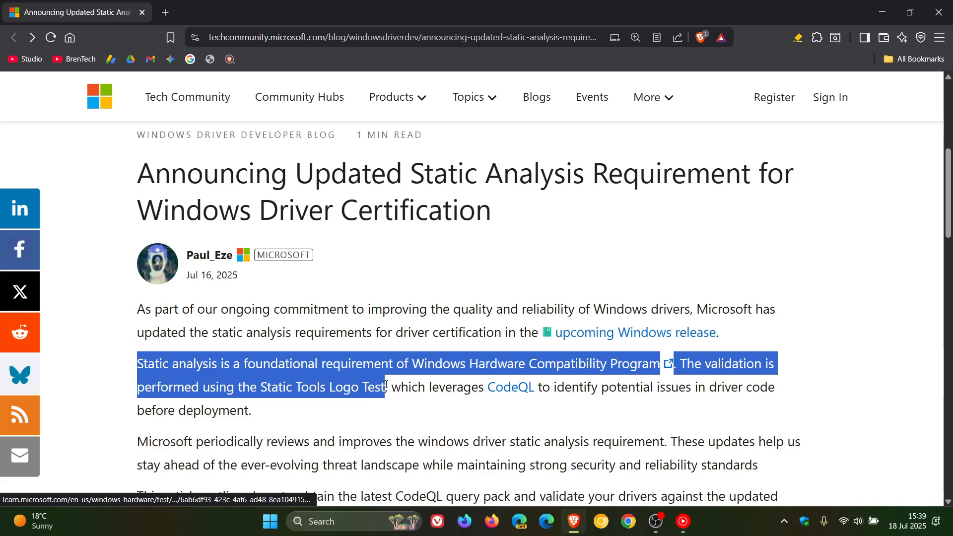
{"action": "mouse_move", "coordinate": [453, 426]}
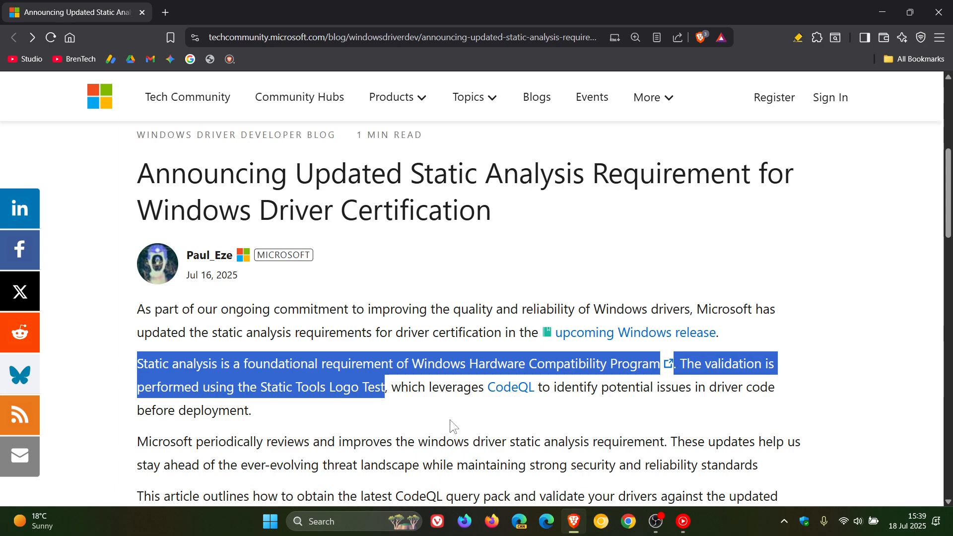
{"action": "left_click", "coordinate": [369, 413]}
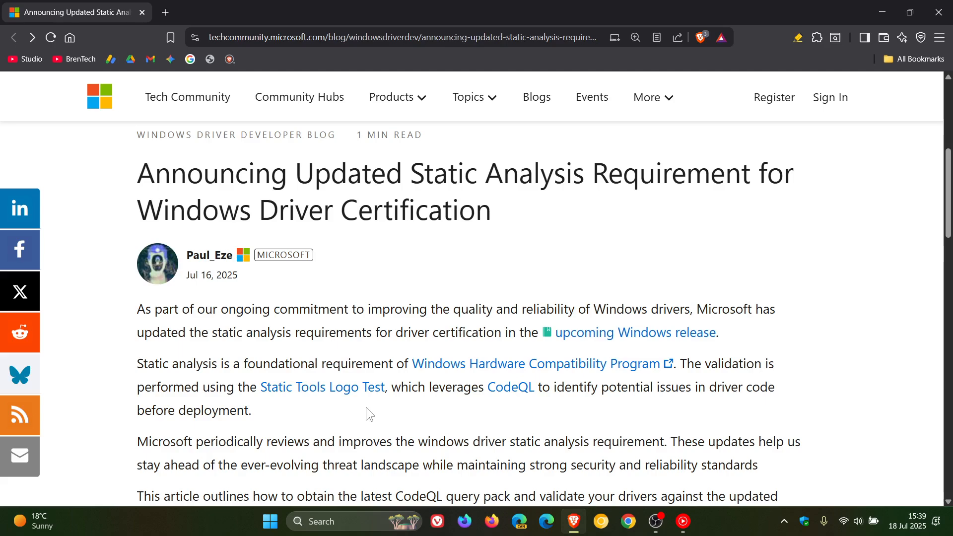
{"action": "mouse_move", "coordinate": [377, 410]}
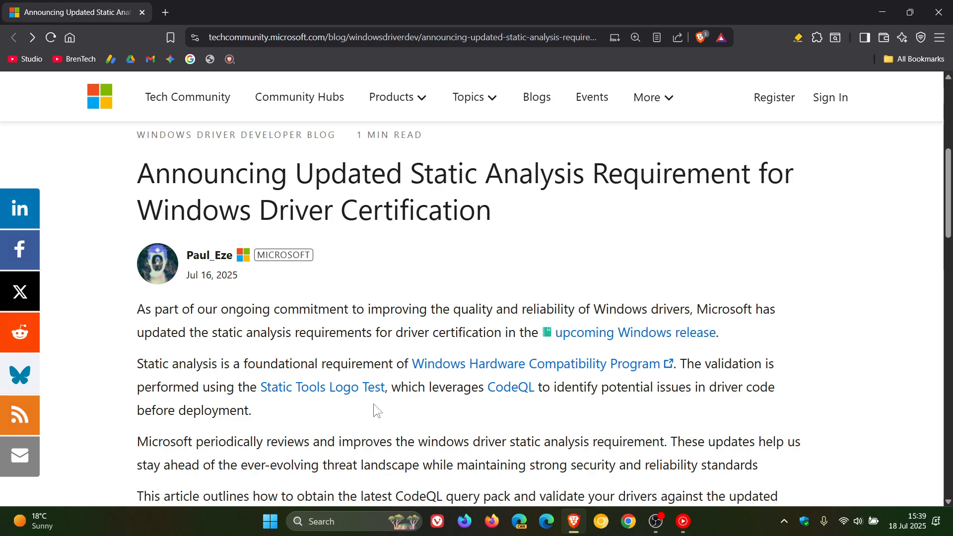
{"action": "left_click_drag", "start_coordinate": [388, 388], "coordinate": [482, 387]}
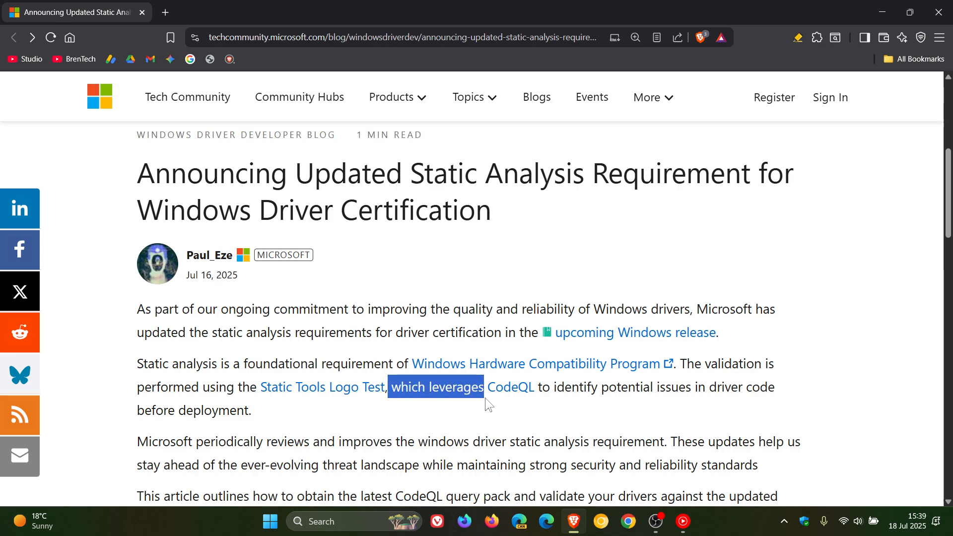
{"action": "left_click_drag", "start_coordinate": [483, 387], "coordinate": [608, 388]}
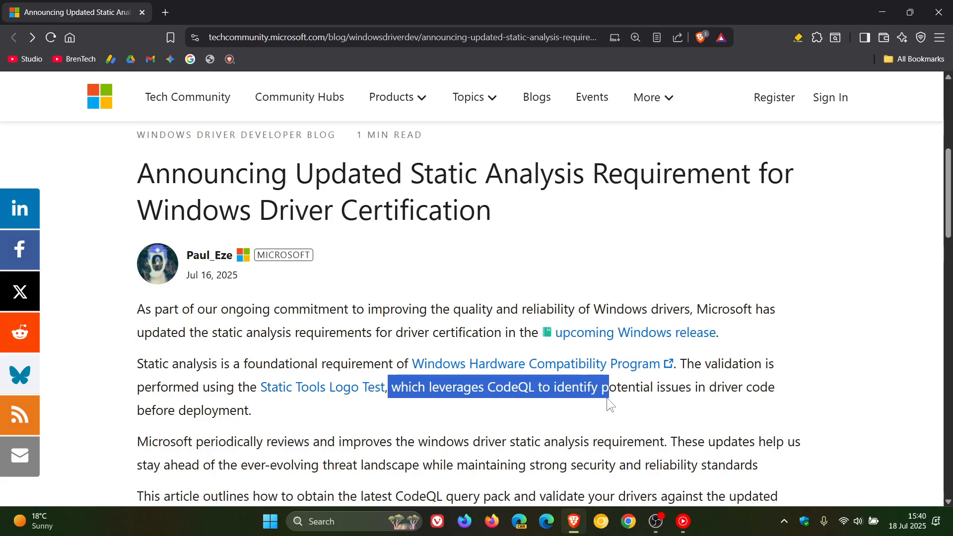
{"action": "left_click_drag", "start_coordinate": [608, 387], "coordinate": [775, 387]}
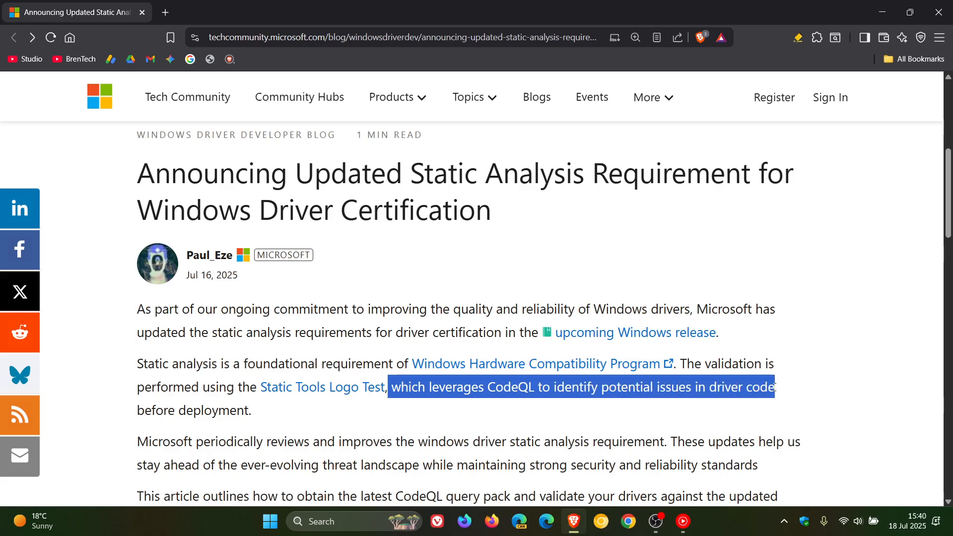
{"action": "left_click", "coordinate": [514, 420]}
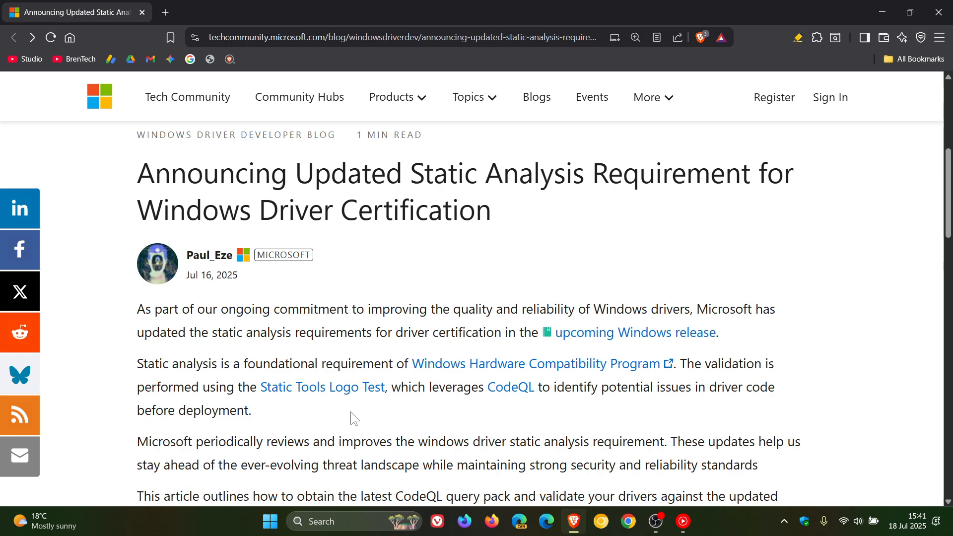
{"action": "mouse_move", "coordinate": [882, 37]}
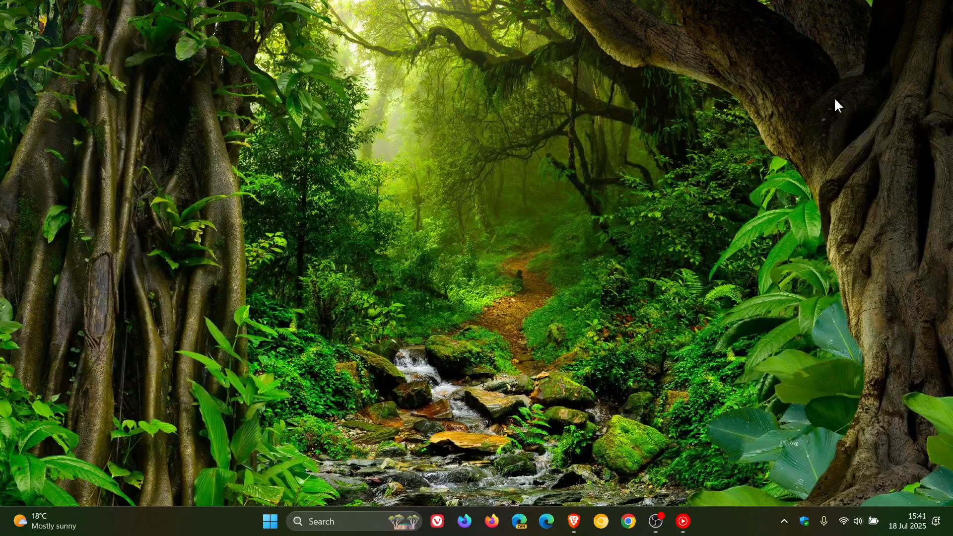
{"action": "mouse_move", "coordinate": [785, 191]}
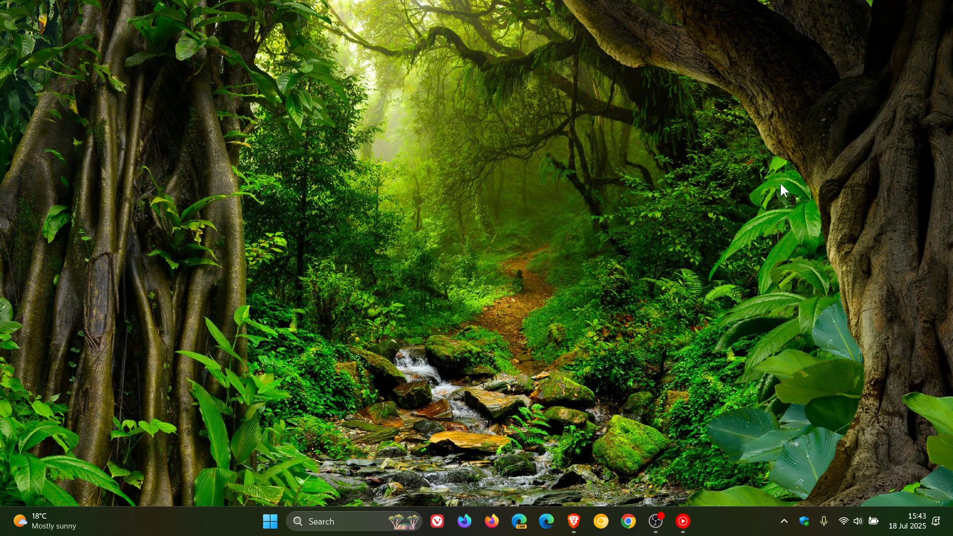
{"action": "mouse_move", "coordinate": [394, 147]}
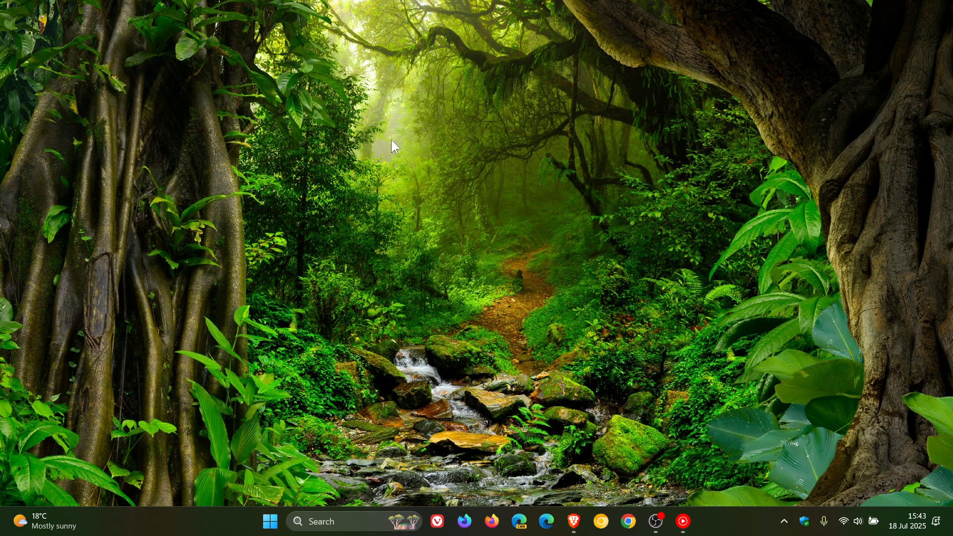
{"action": "mouse_move", "coordinate": [747, 274]}
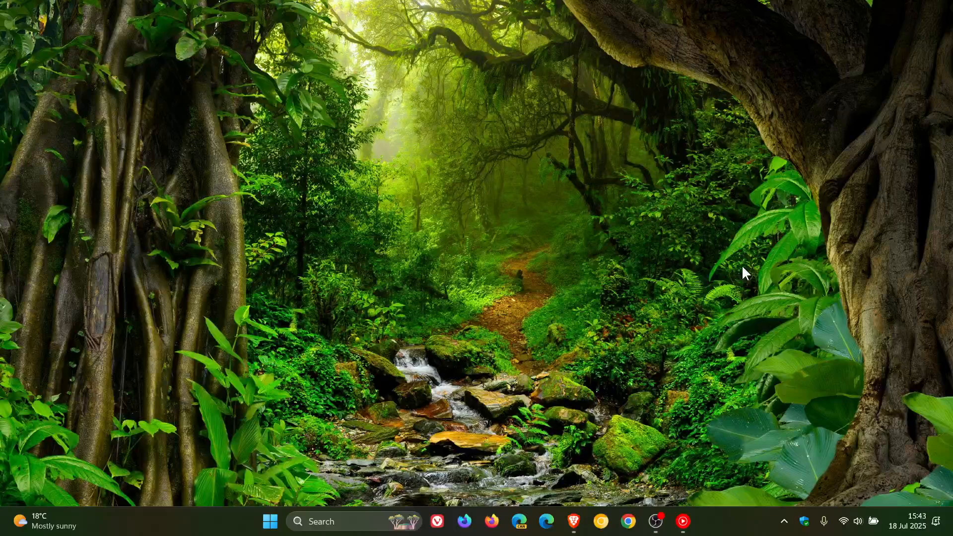